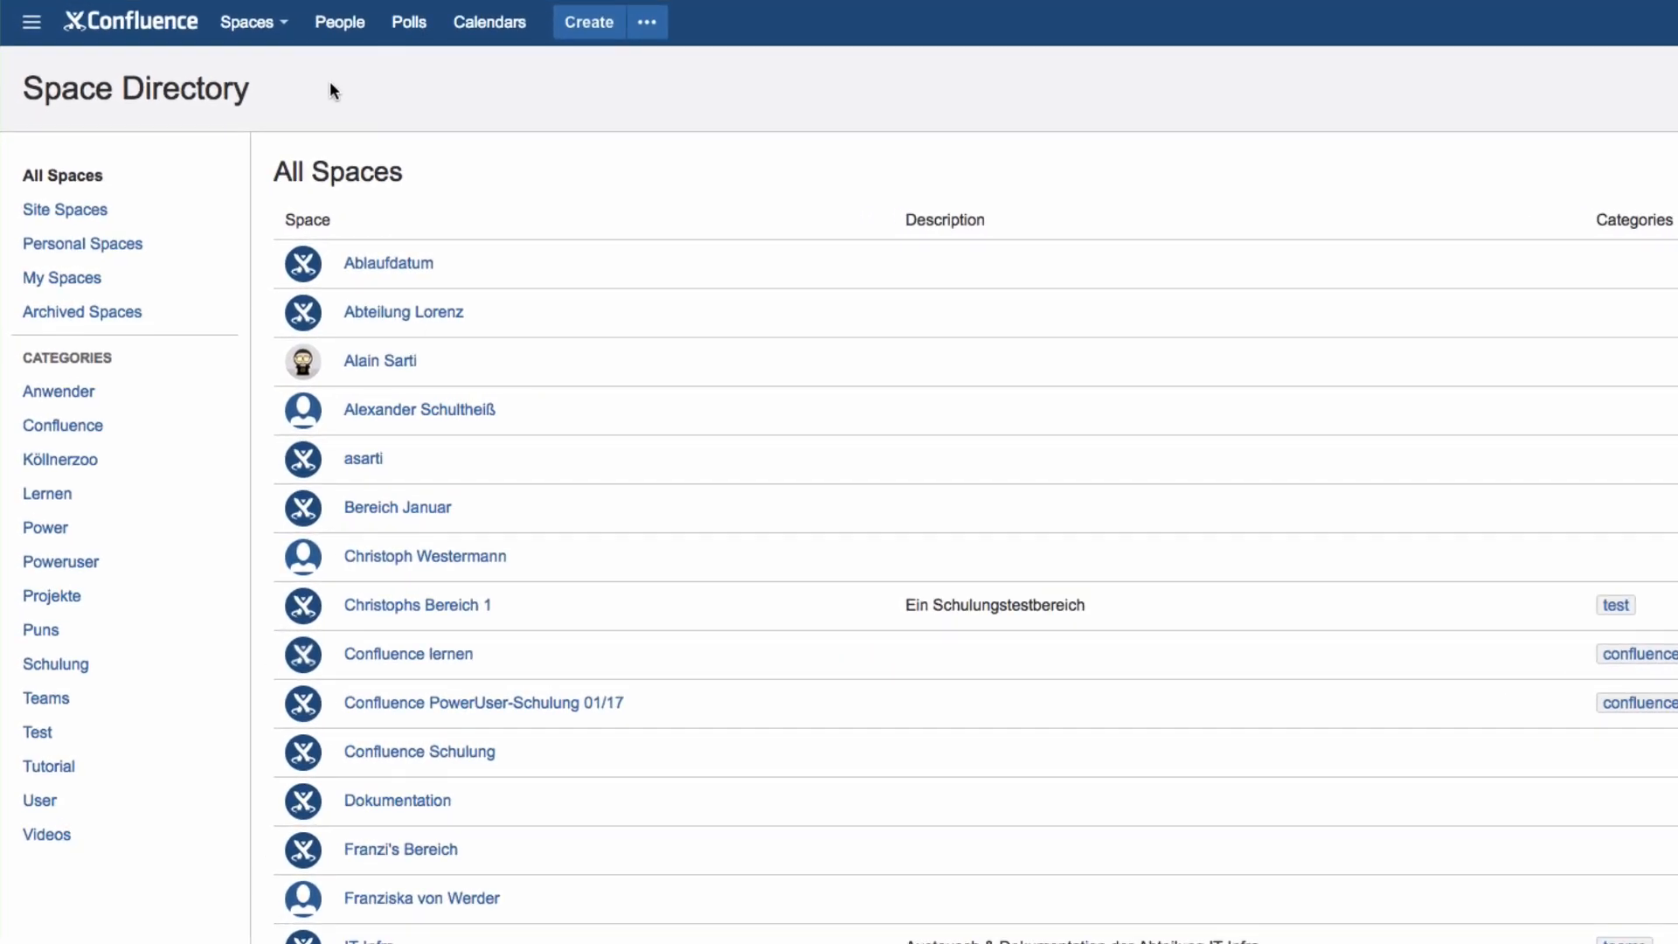
mouse_move(254, 21)
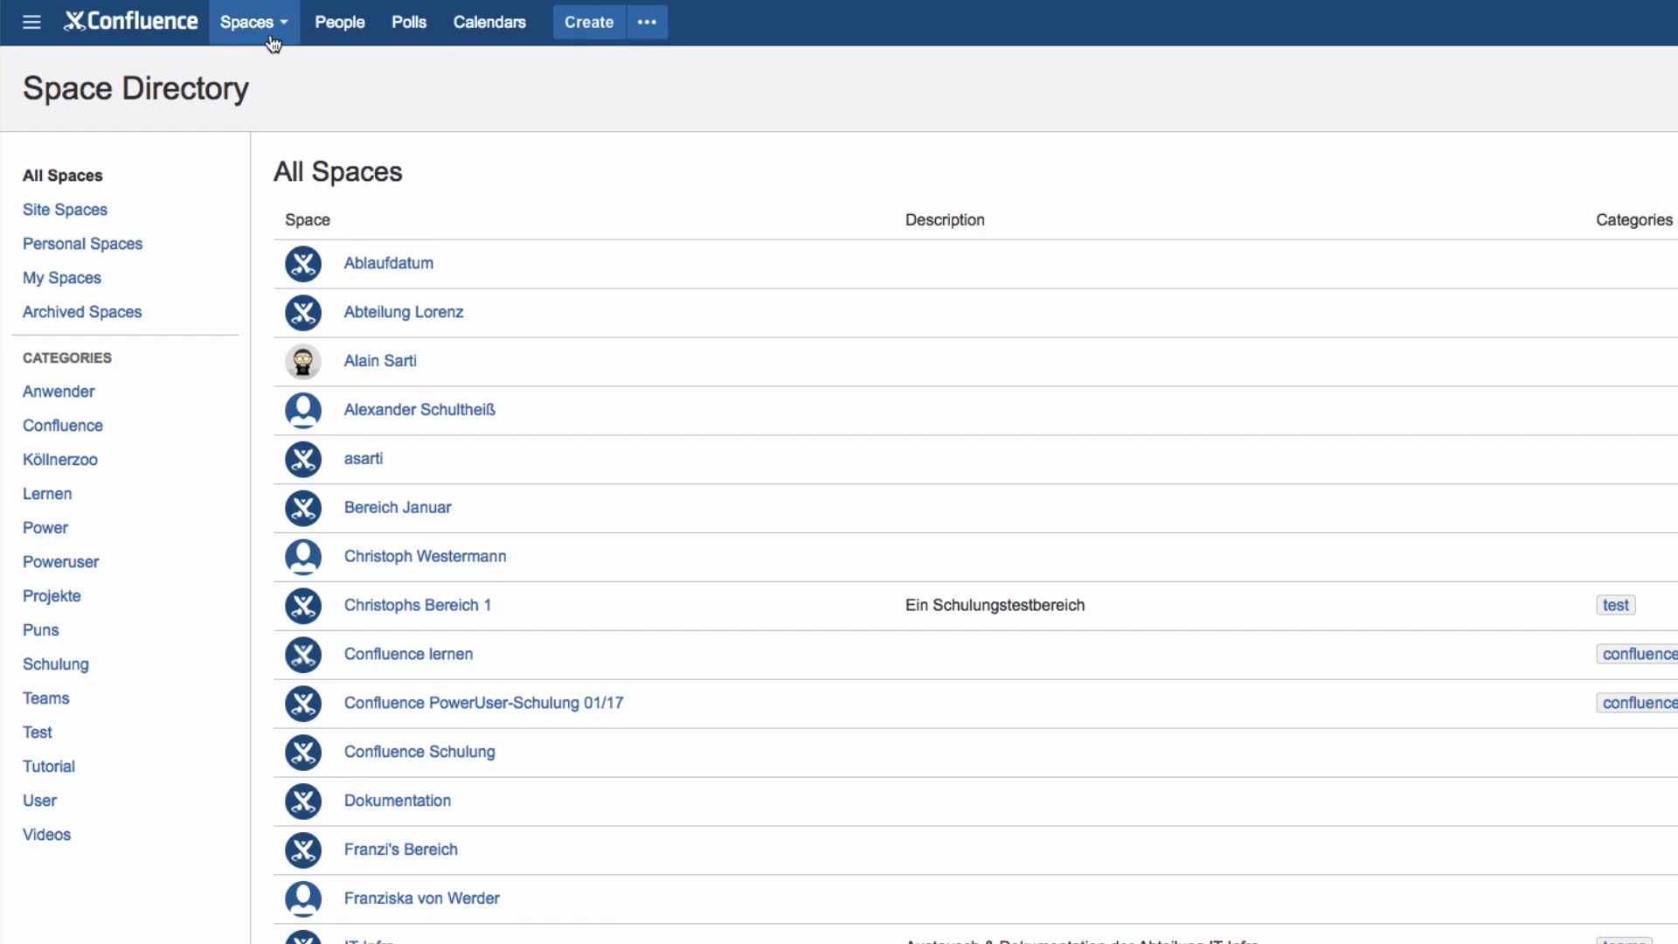
Open the Spaces dropdown from the top navigation bar to see recent spaces
click(253, 21)
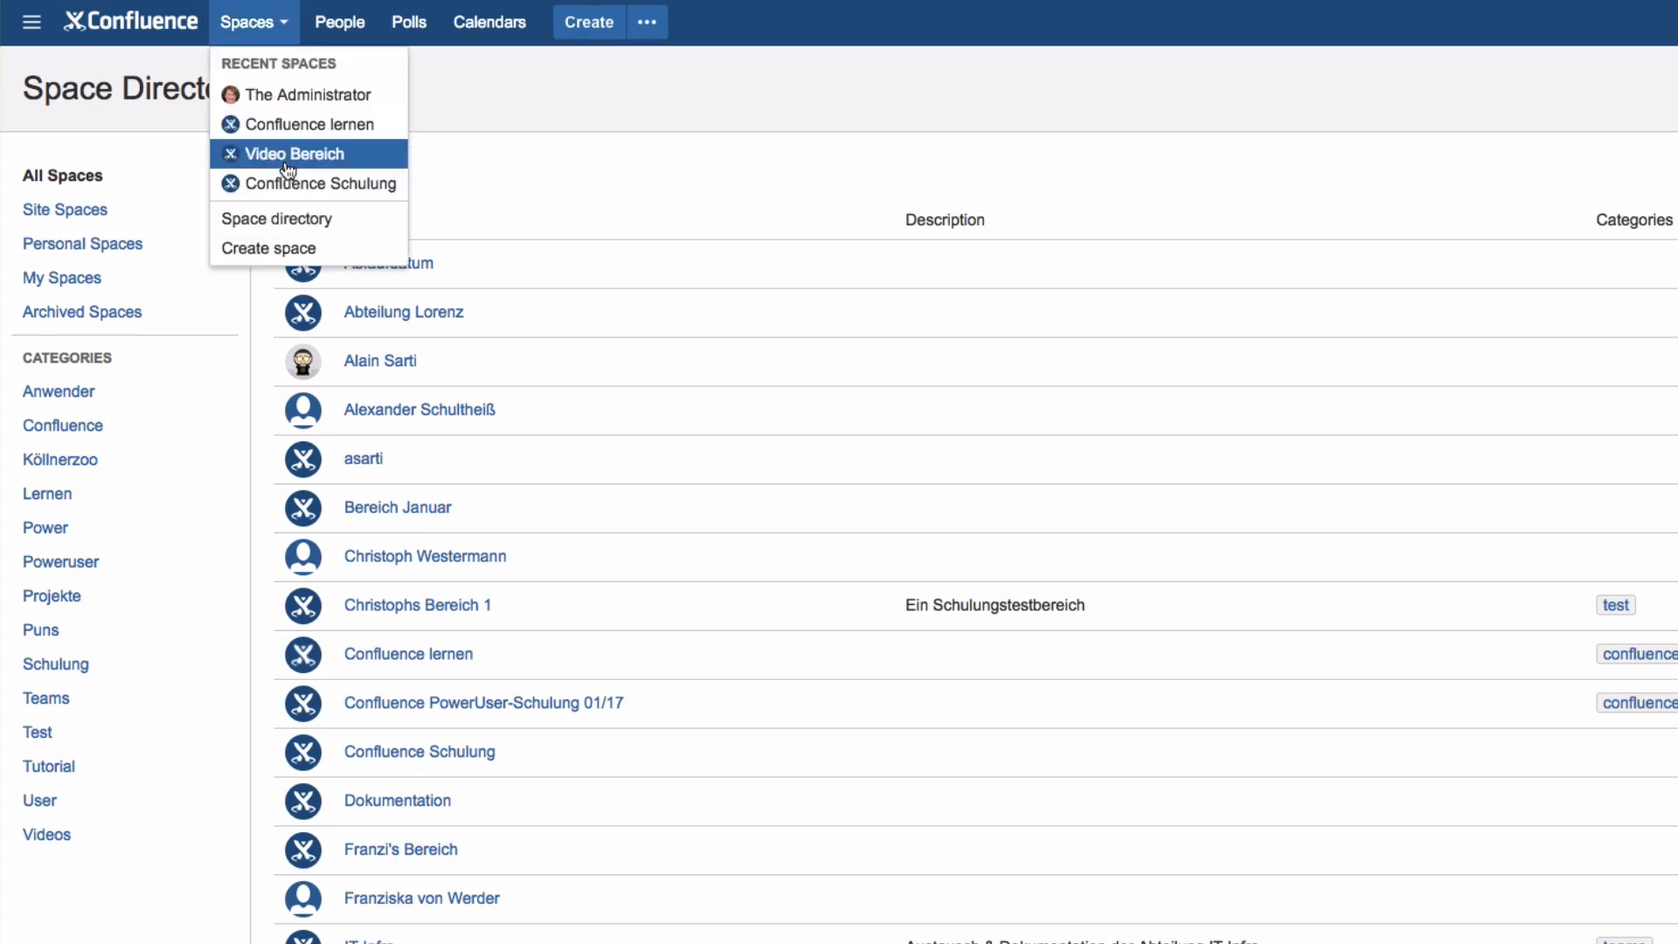
Choose Create space to bring up the space template chooser
click(270, 248)
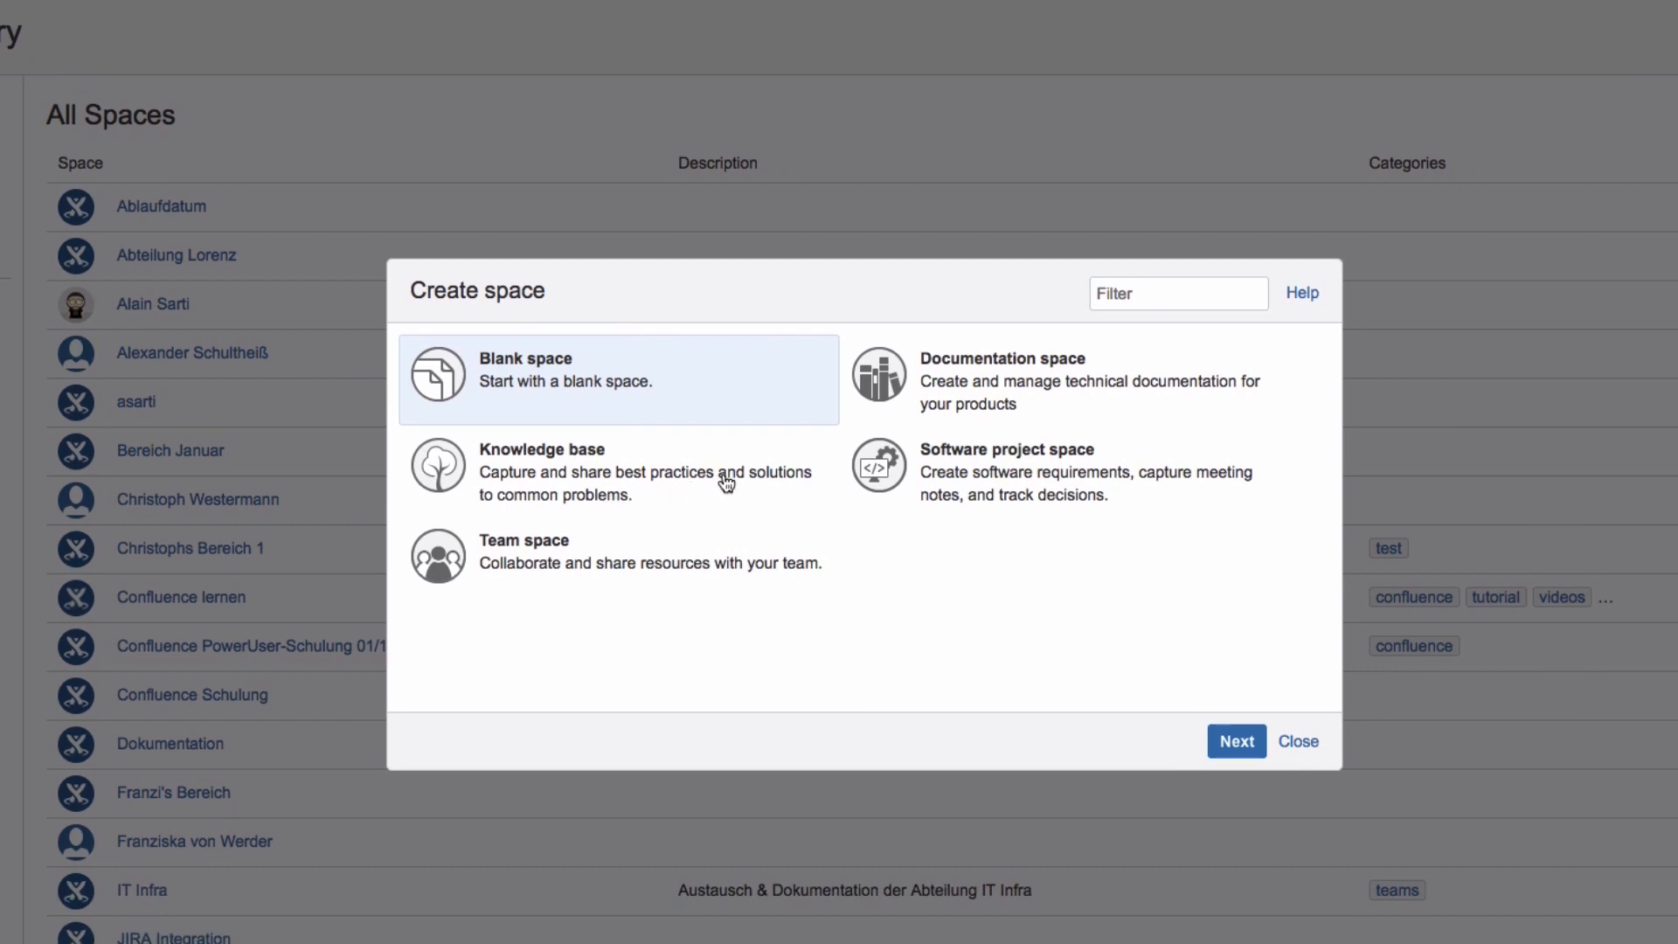
mouse_move(875, 415)
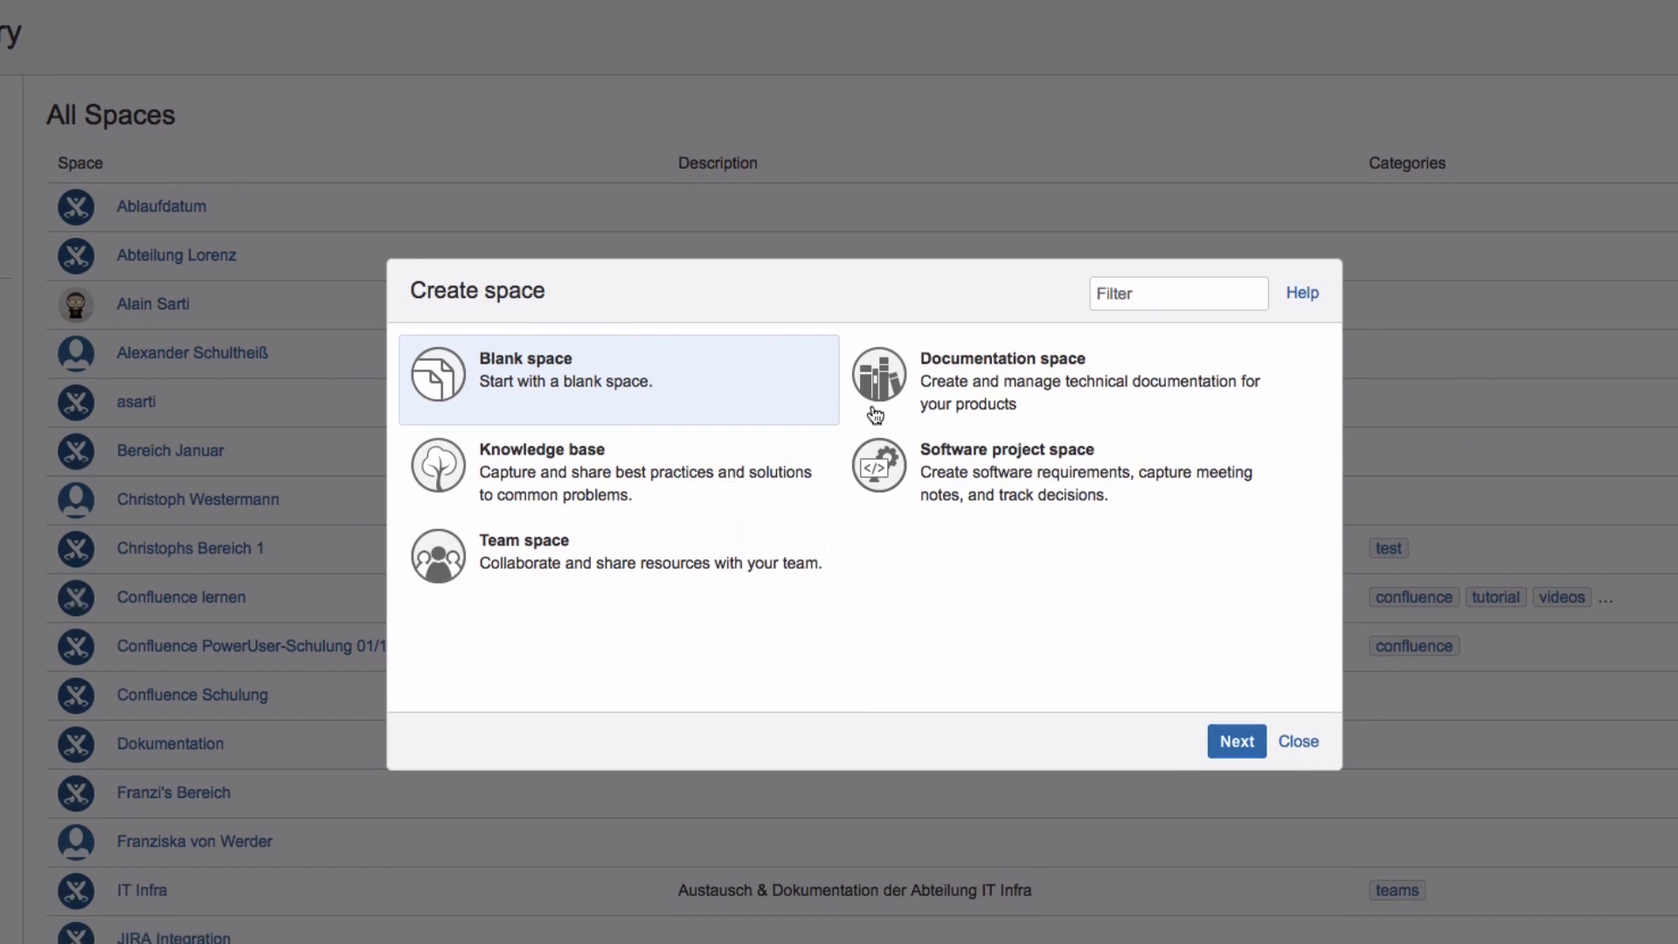
mouse_move(864, 425)
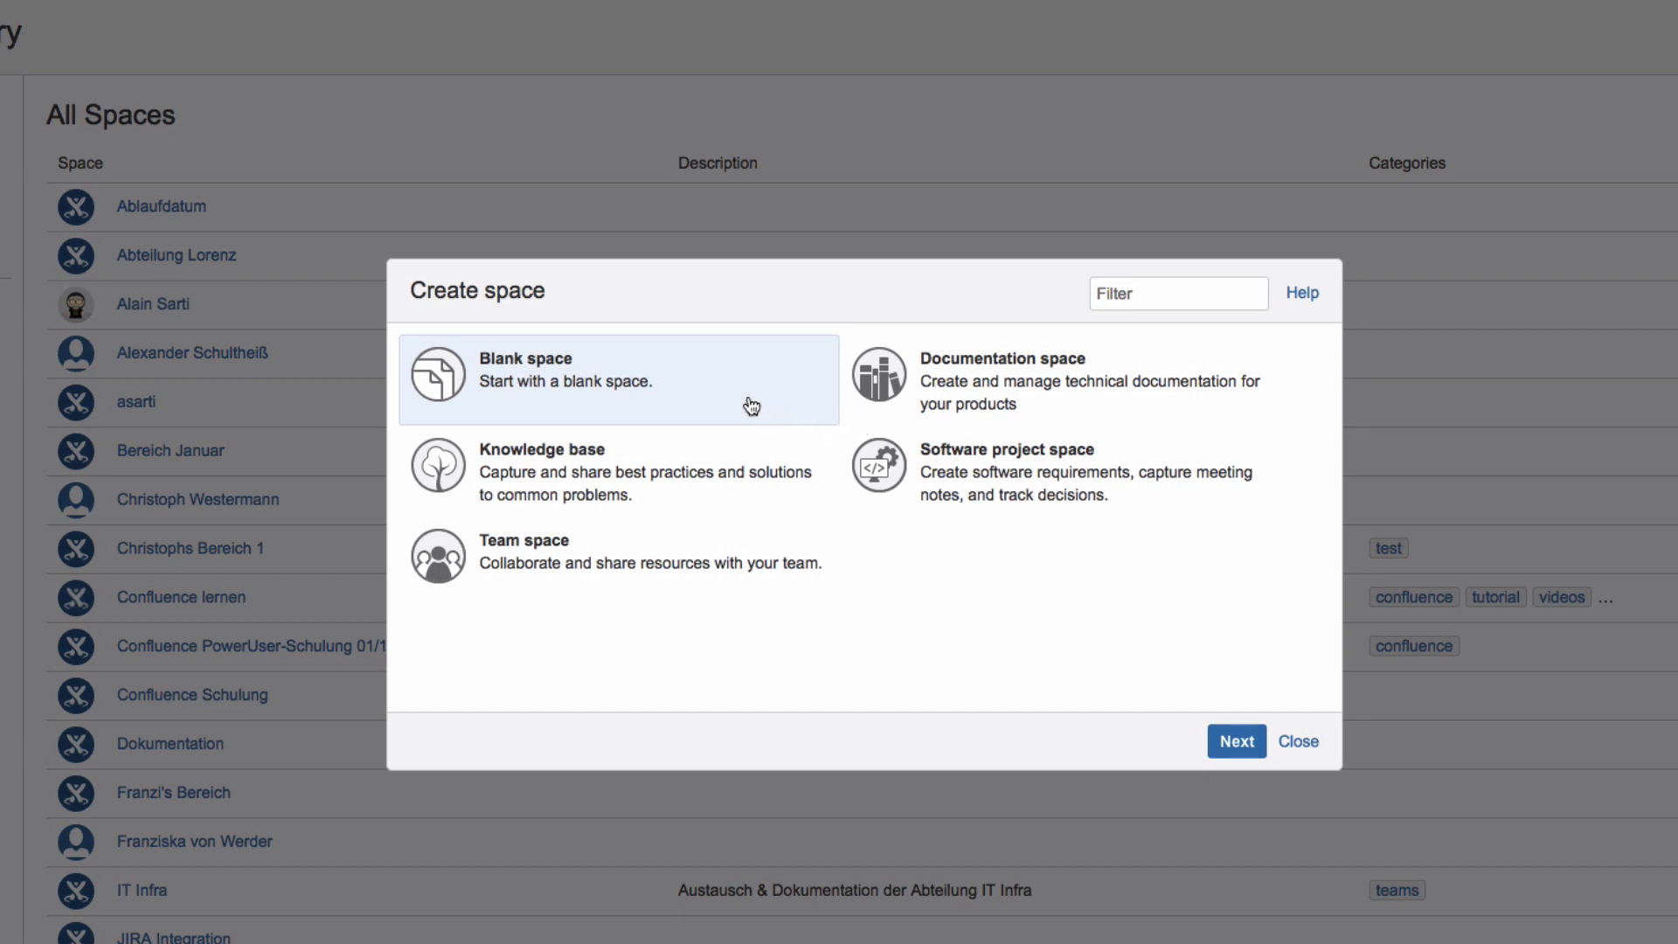
mouse_move(923, 518)
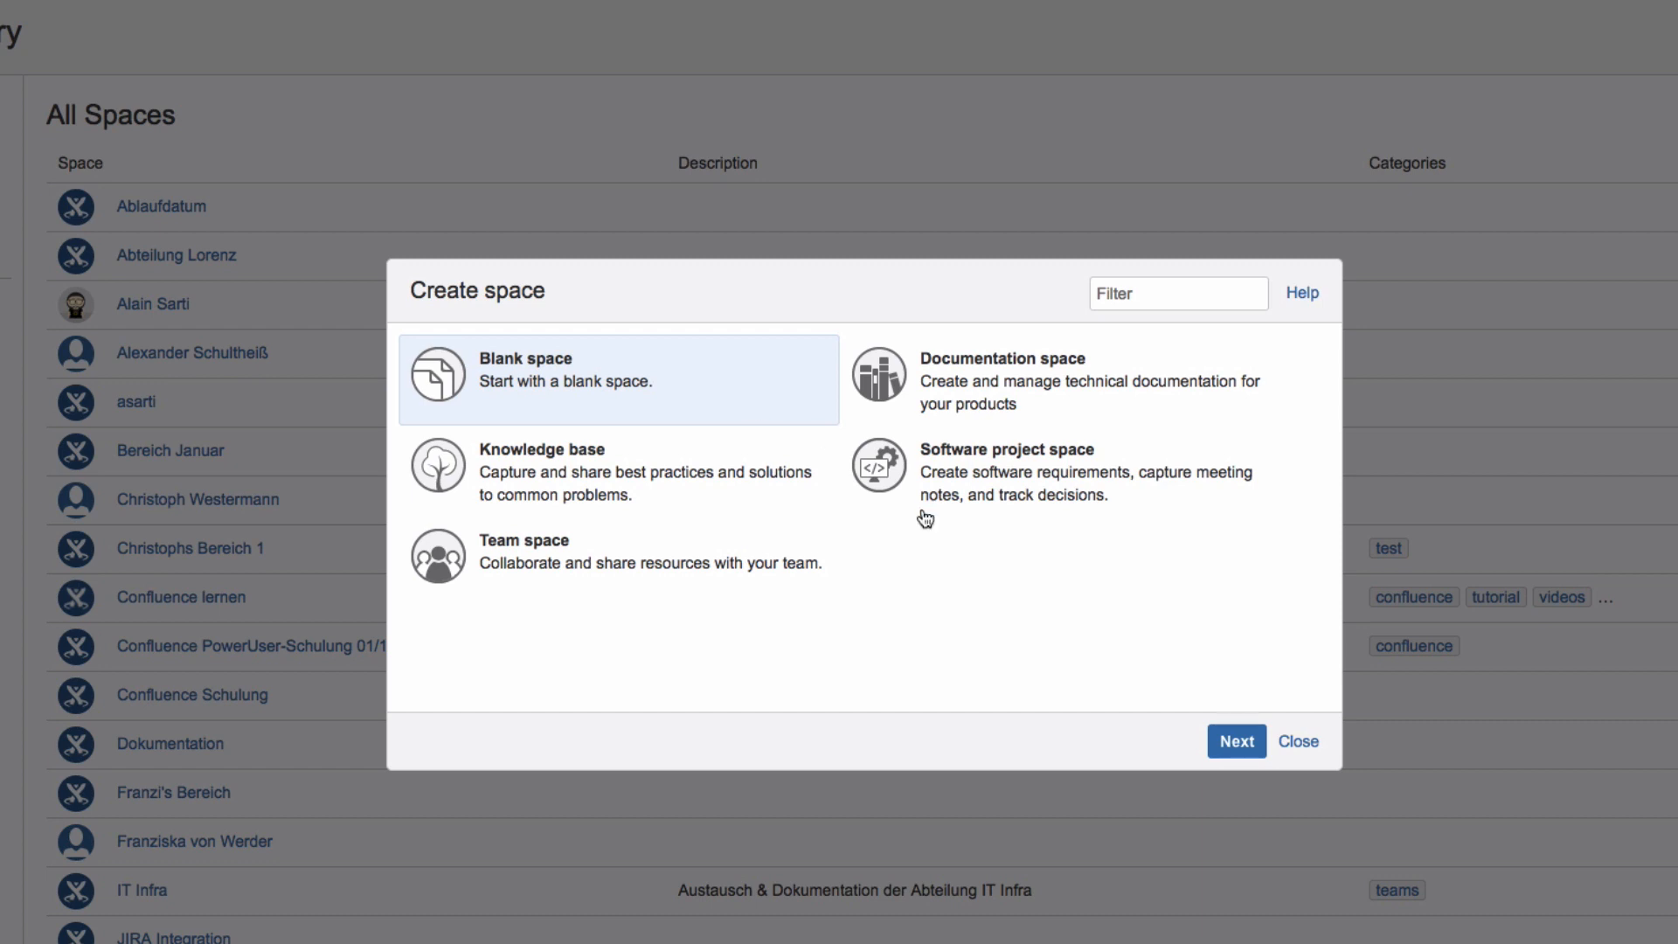
Create a blank space named 'Tutorials' with key TUT
click(1235, 740)
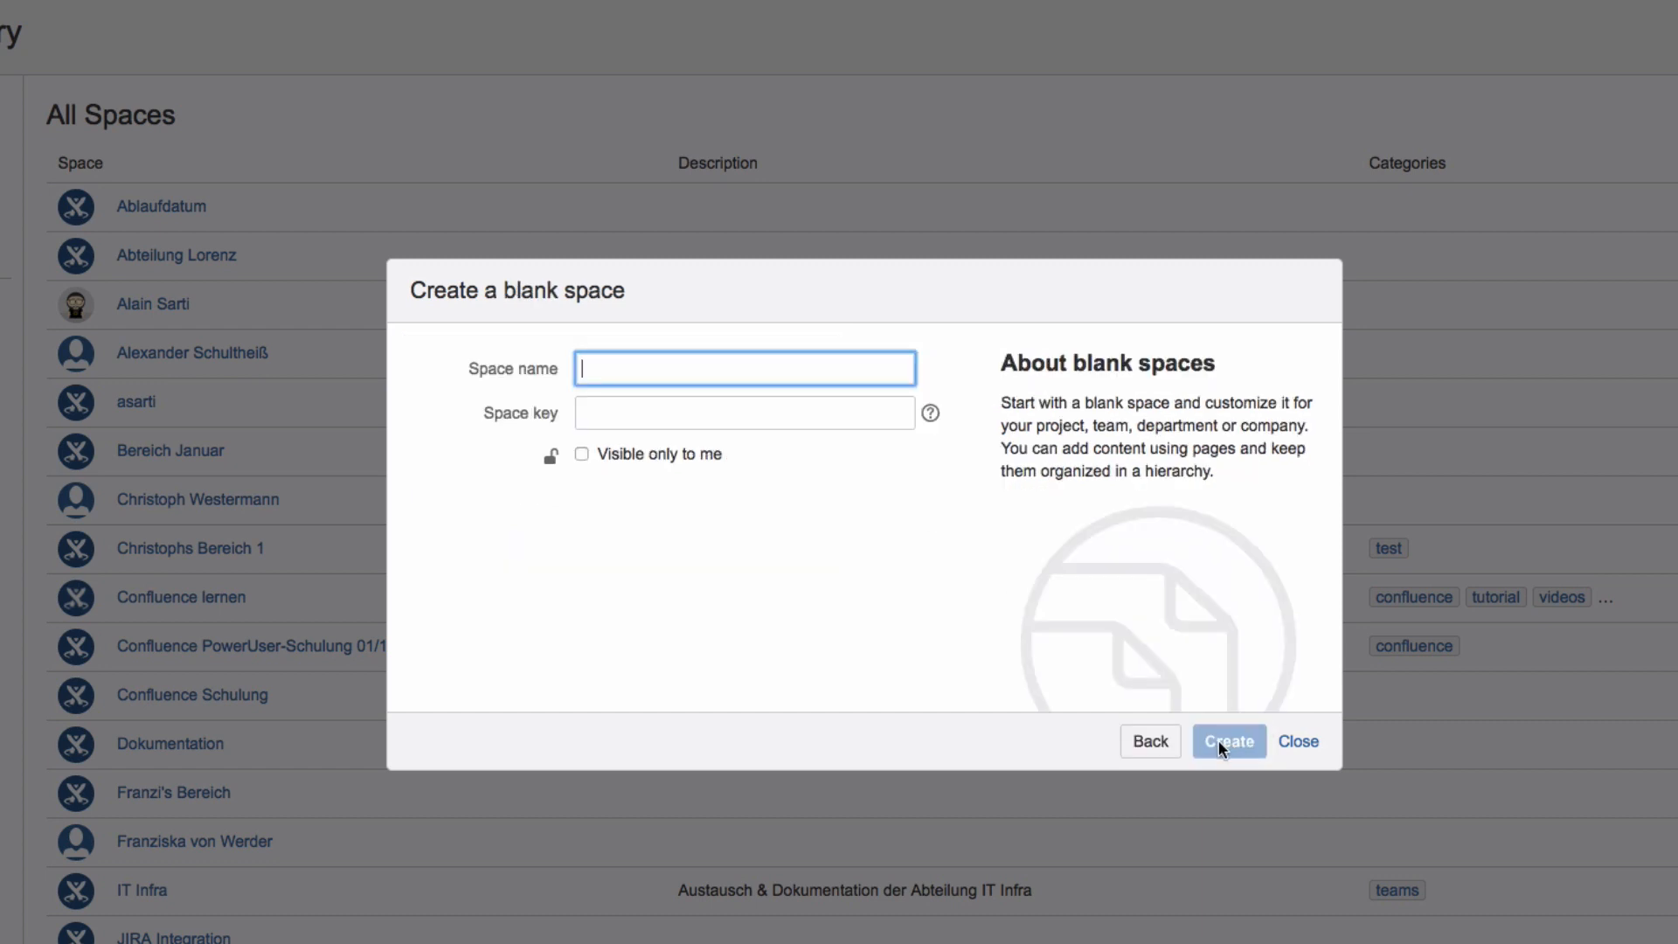
text(Tutorials)
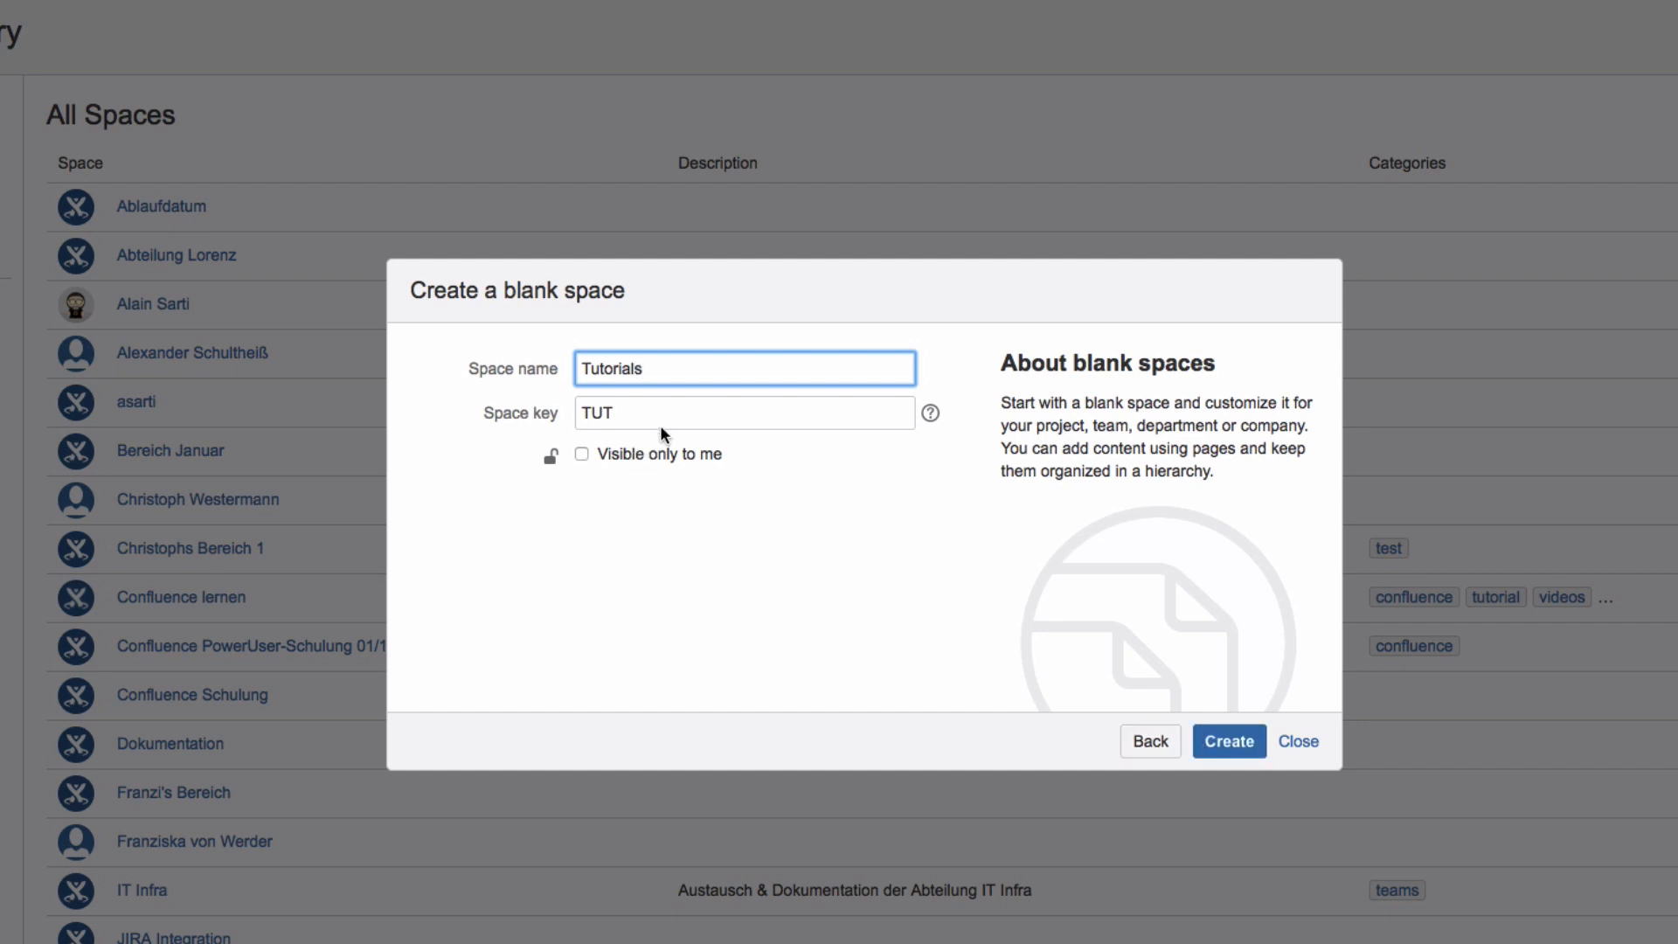
mouse_move(1067, 645)
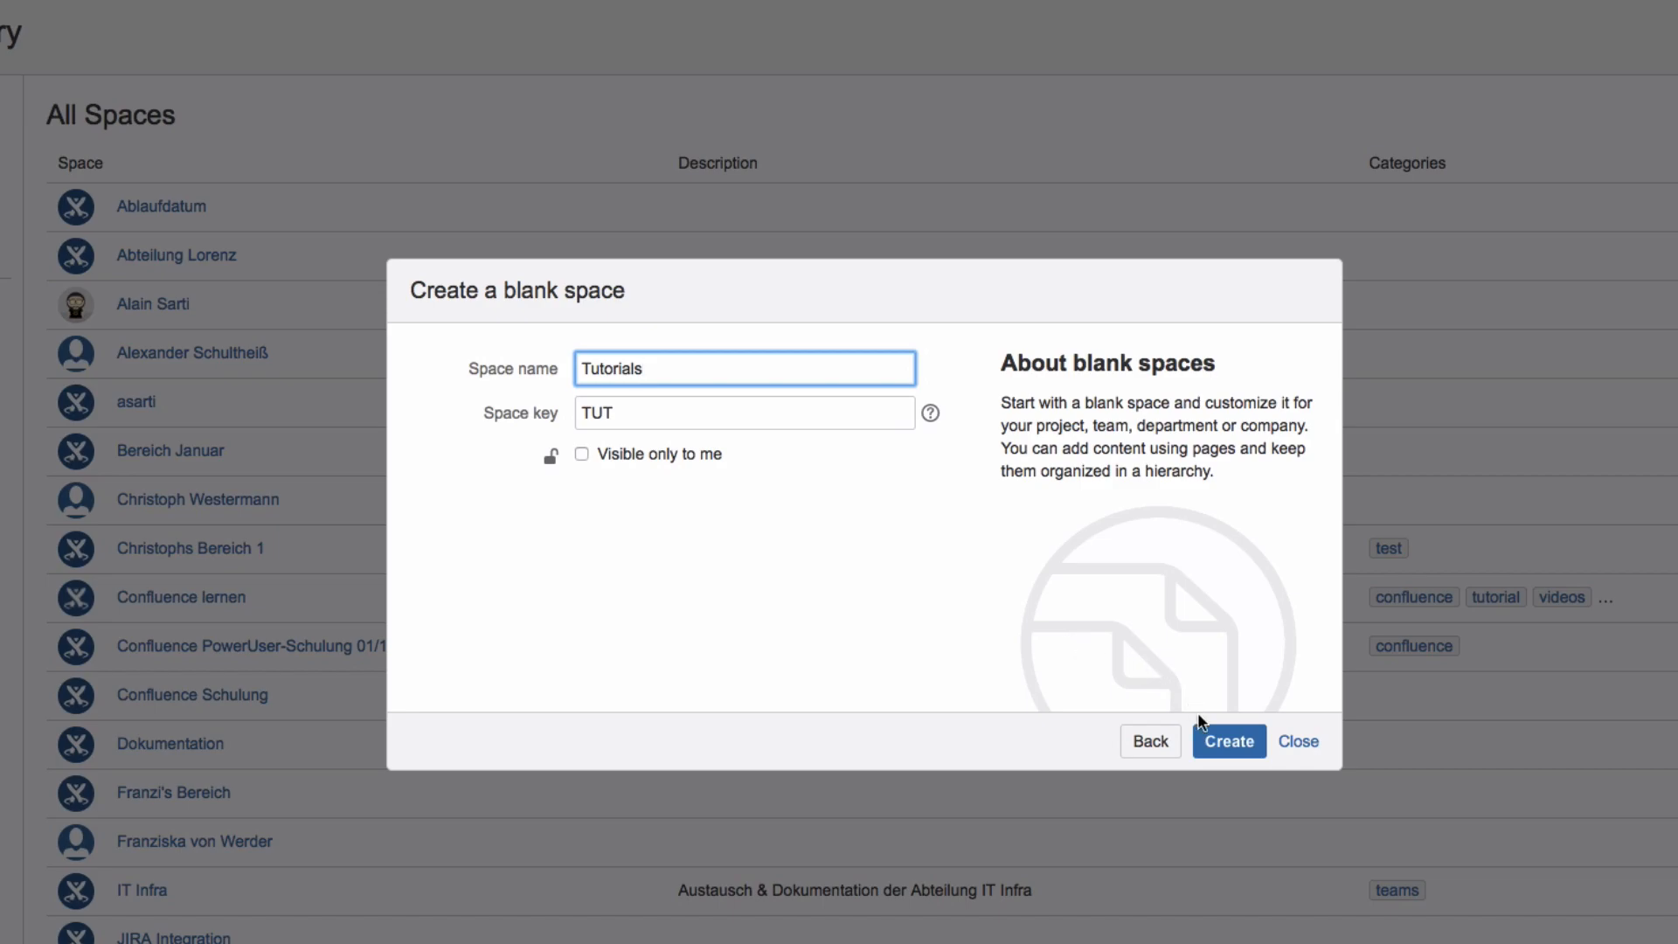
click(1227, 740)
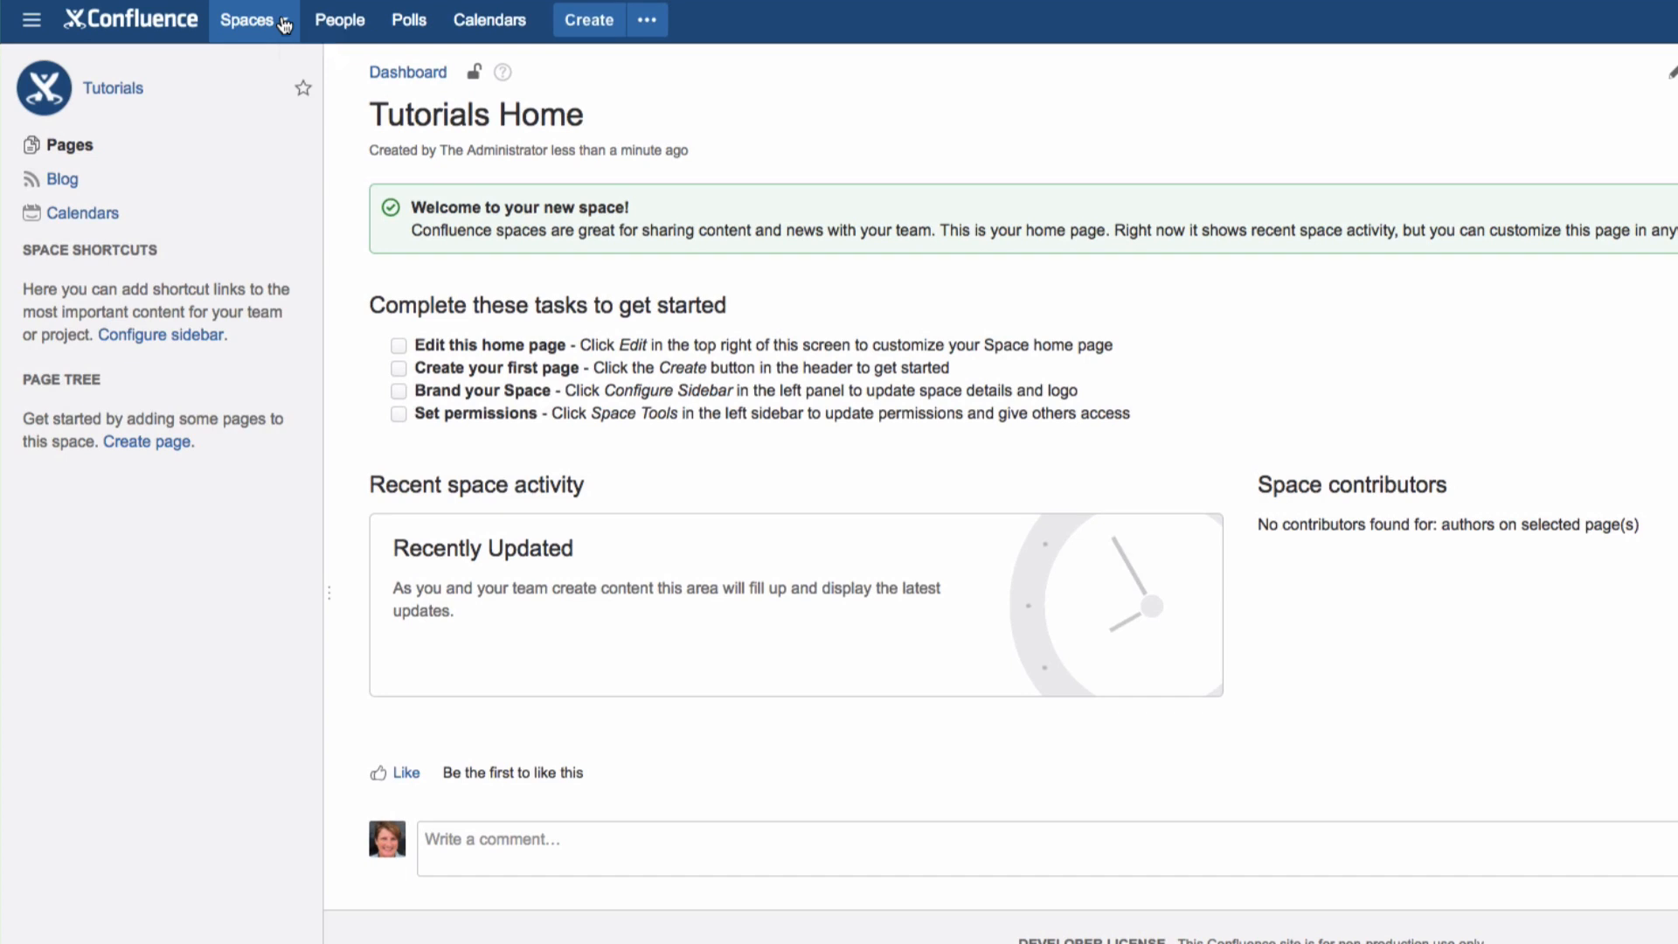
Reopen the Spaces dropdown to confirm Tutorials is listed under Recent Spaces
click(250, 19)
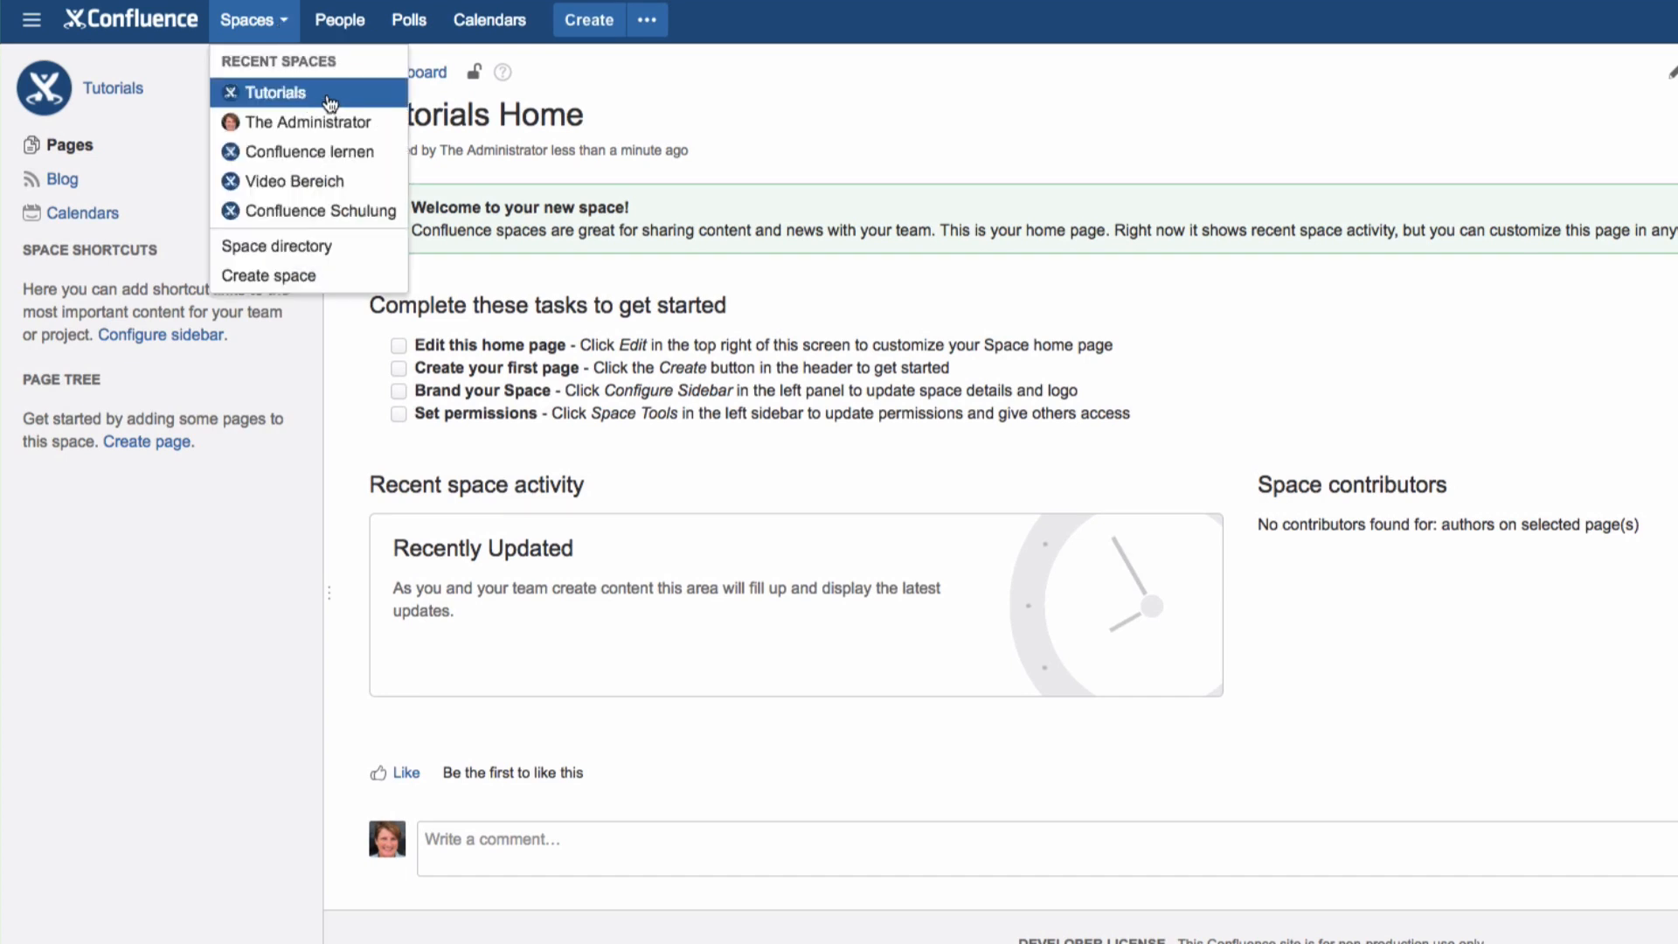
mouse_move(352, 96)
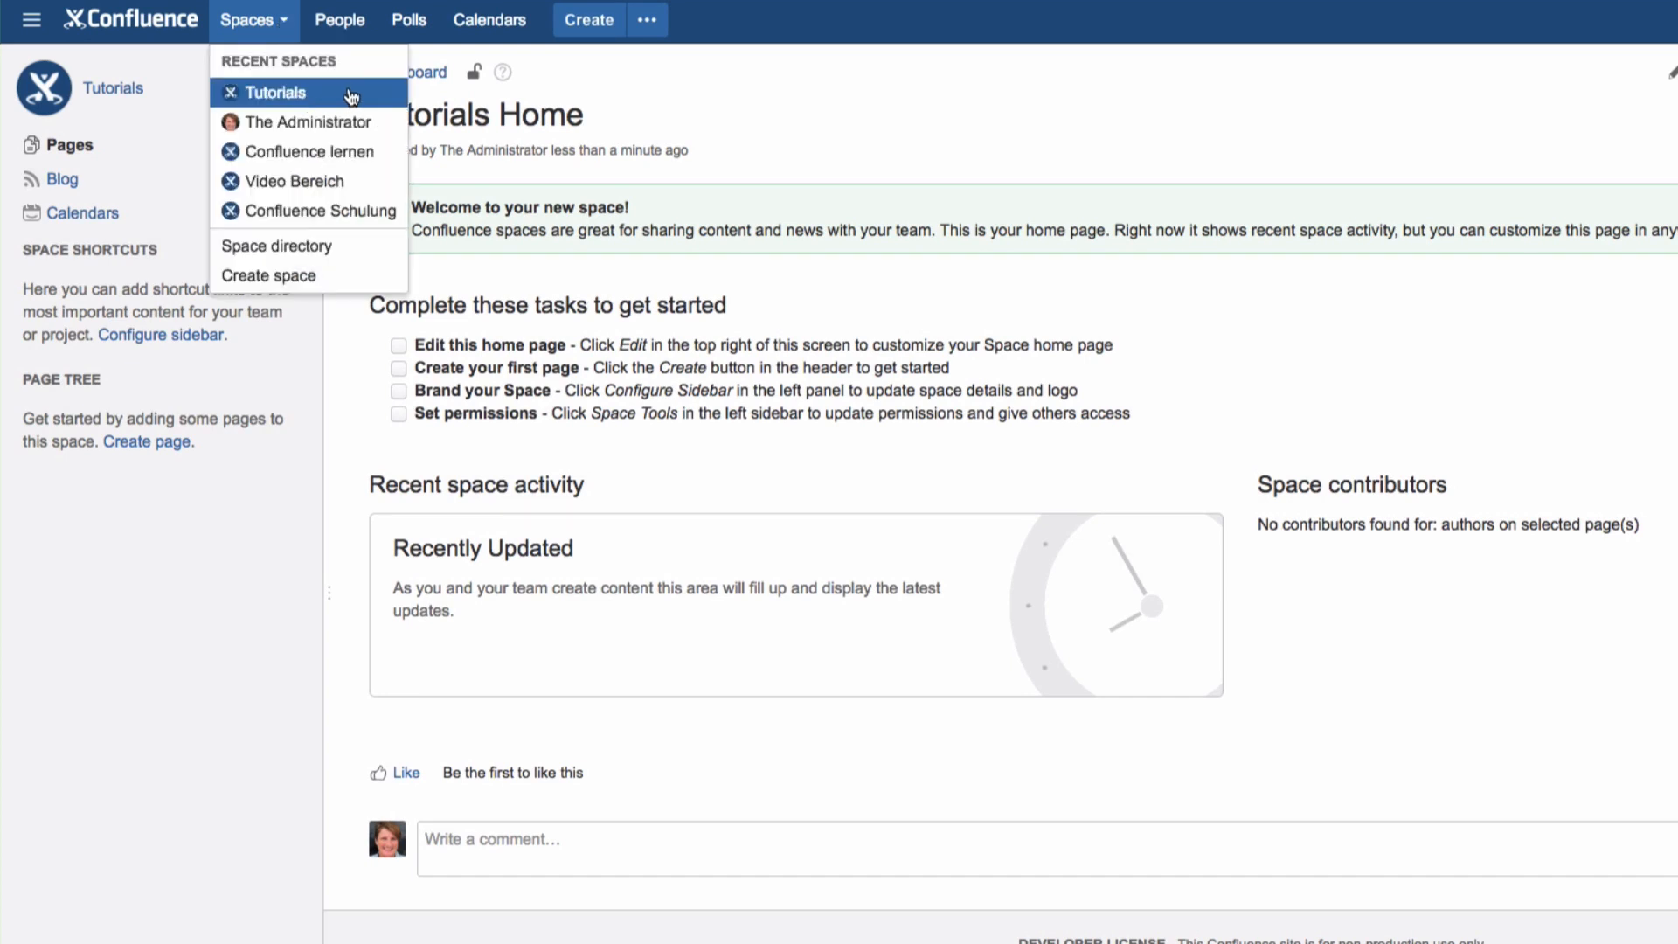